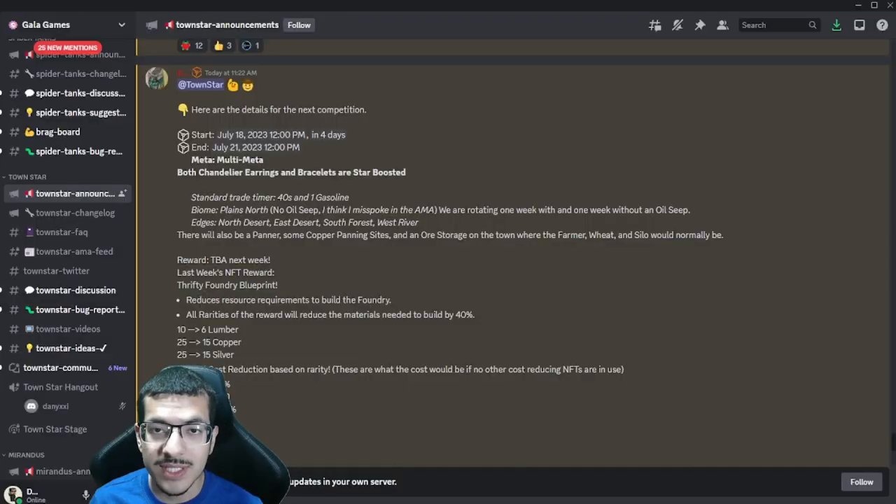
{"action": "mouse_move", "coordinate": [262, 134]}
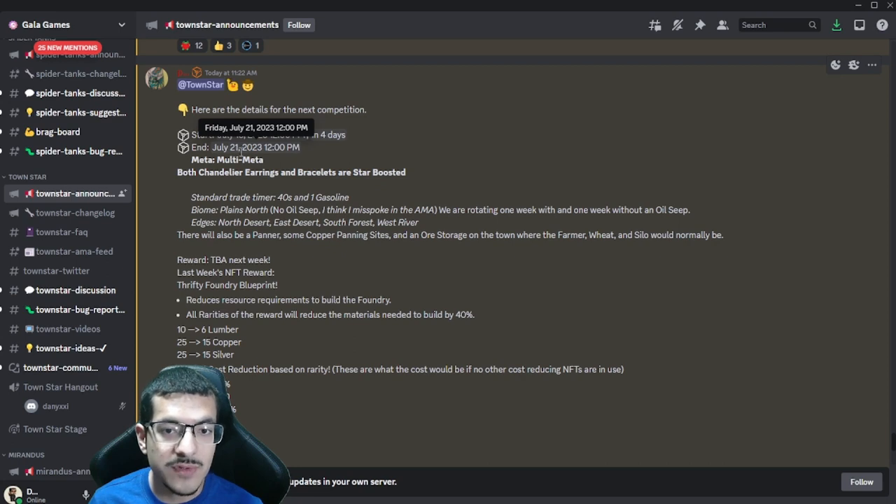
{"action": "mouse_move", "coordinate": [280, 161]}
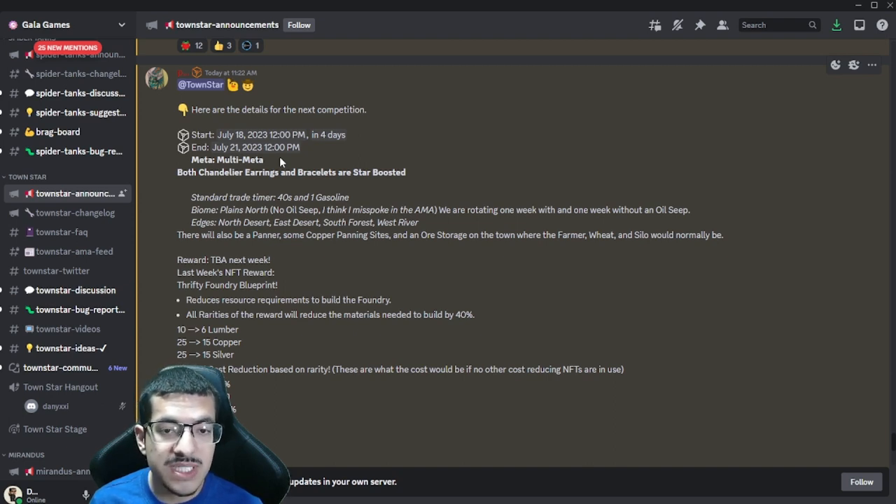
{"action": "mouse_move", "coordinate": [175, 213]}
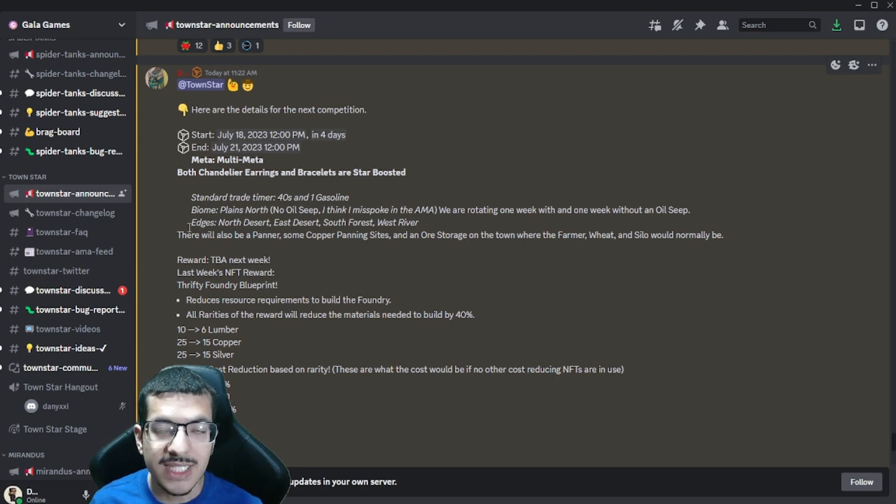
{"action": "mouse_move", "coordinate": [175, 196]}
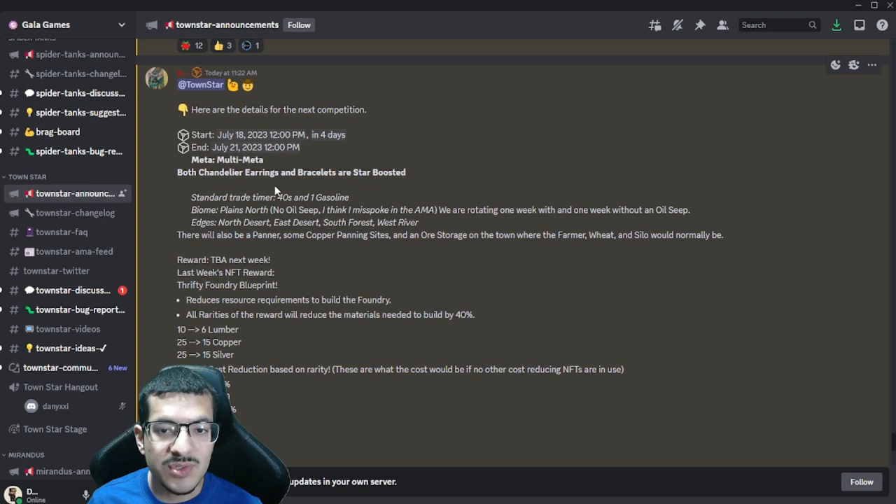
{"action": "mouse_move", "coordinate": [352, 200]}
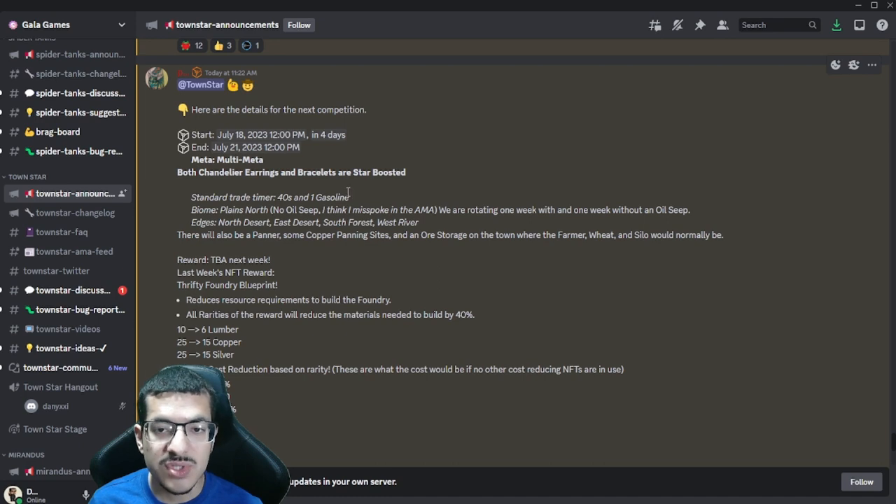
{"action": "mouse_move", "coordinate": [174, 241]}
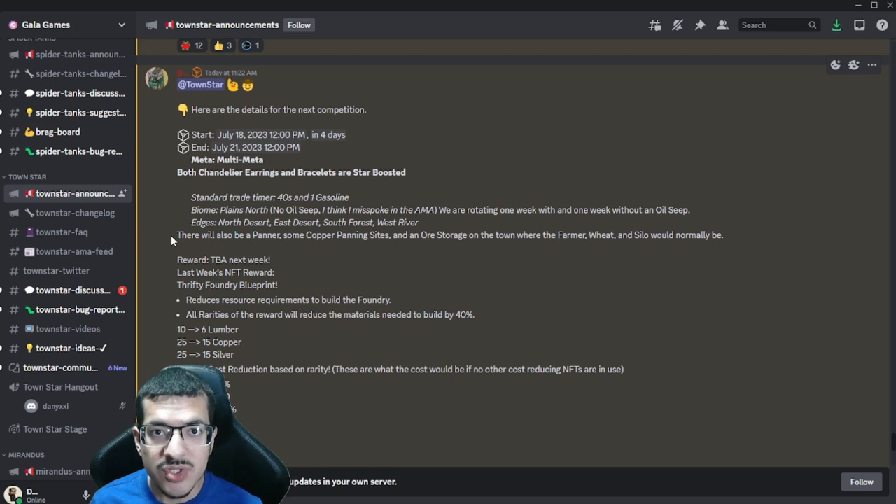
Scroll the Discord announcement down to the star values and the Chandelier Earring and Bracelet recipes
{"action": "scroll", "scroll_direction": "down", "scroll_amount": 3}
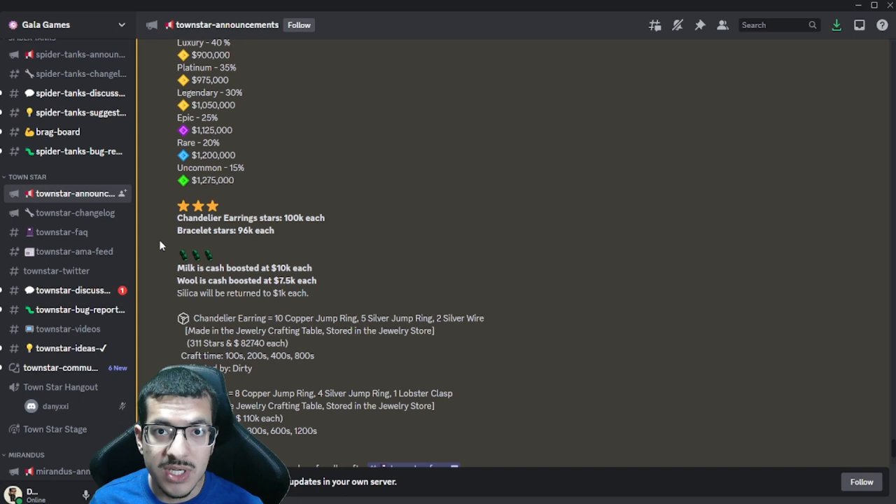
{"action": "scroll", "scroll_direction": "down", "scroll_amount": 3}
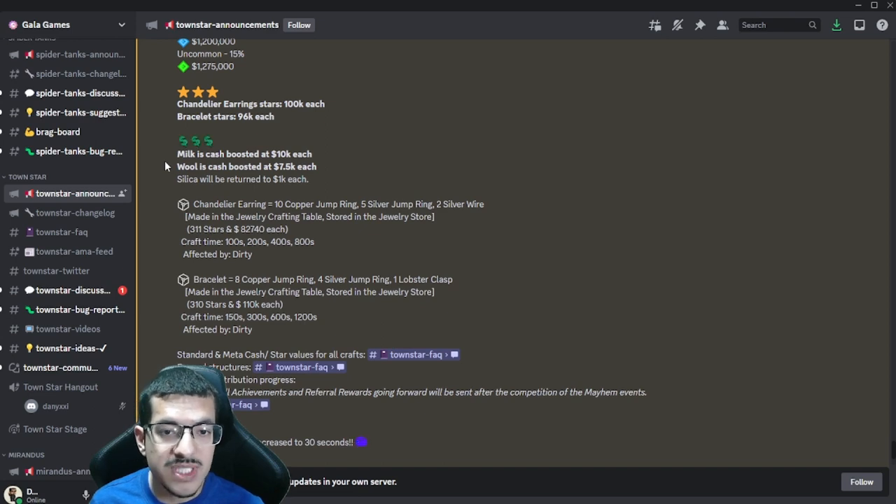
Scroll to the announcement's end: Foundry news, Panner Bunk House and May Mayhem schedule
{"action": "scroll", "scroll_direction": "down", "scroll_amount": 3}
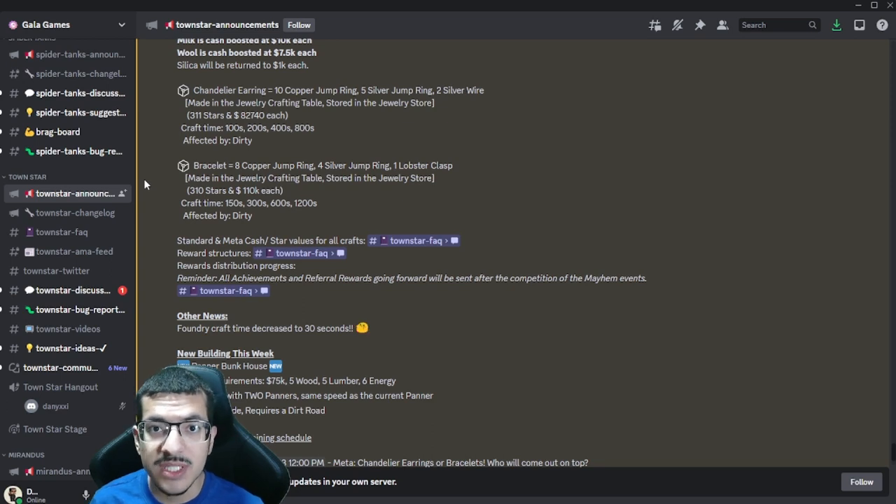
{"action": "scroll", "scroll_direction": "down", "scroll_amount": 3}
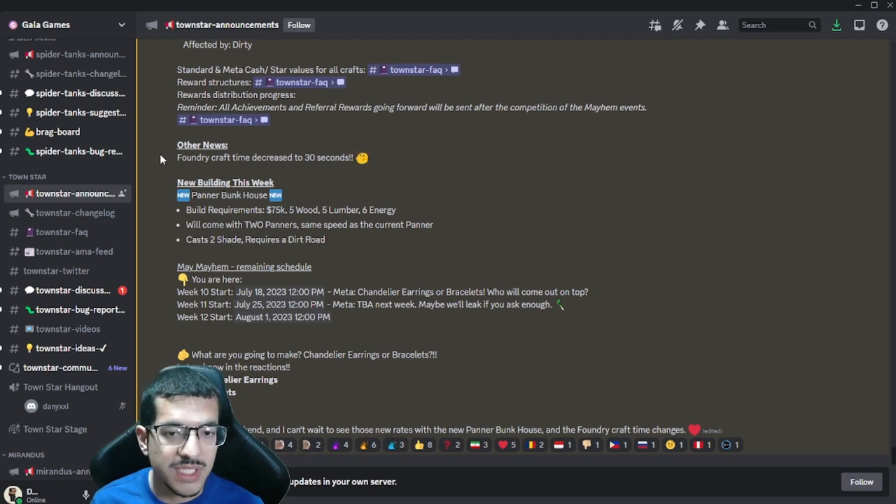
{"action": "mouse_move", "coordinate": [165, 203]}
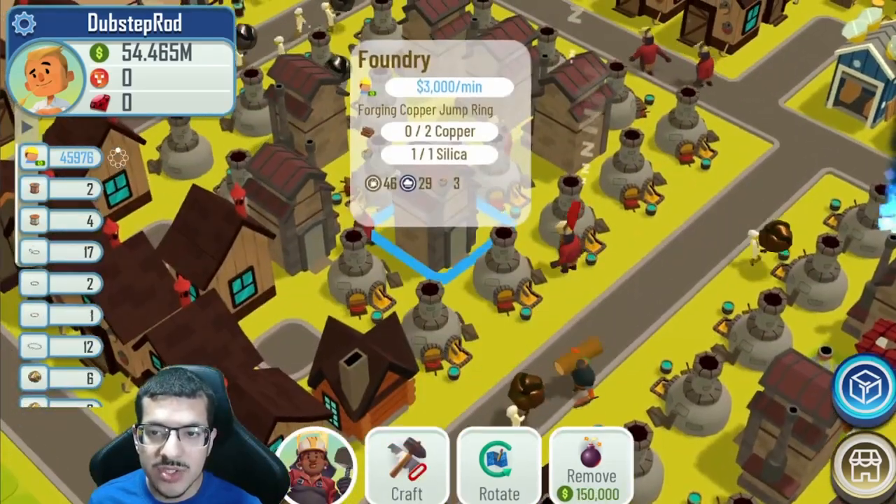
{"action": "left_click", "coordinate": [406, 465]}
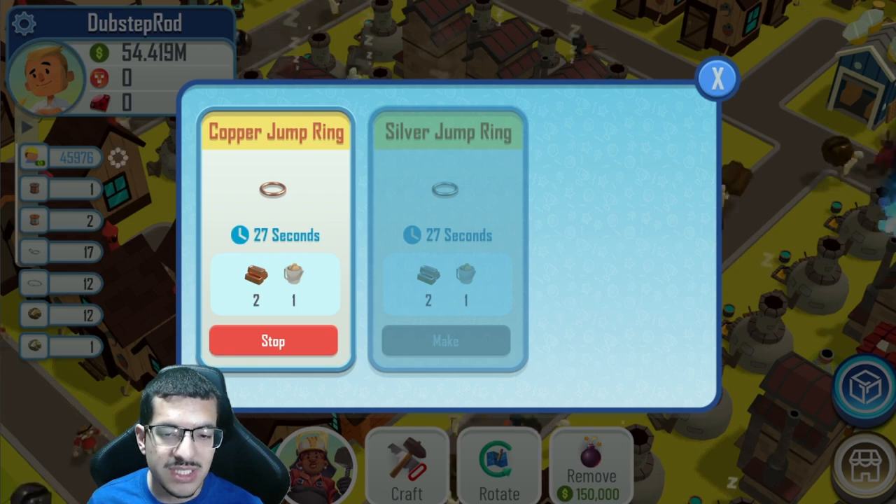
{"action": "left_click", "coordinate": [718, 78]}
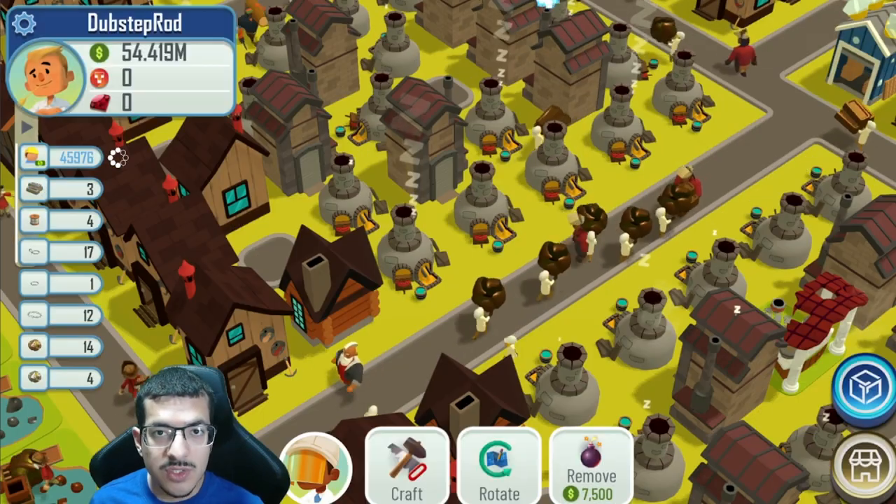
{"action": "left_click", "coordinate": [420, 280]}
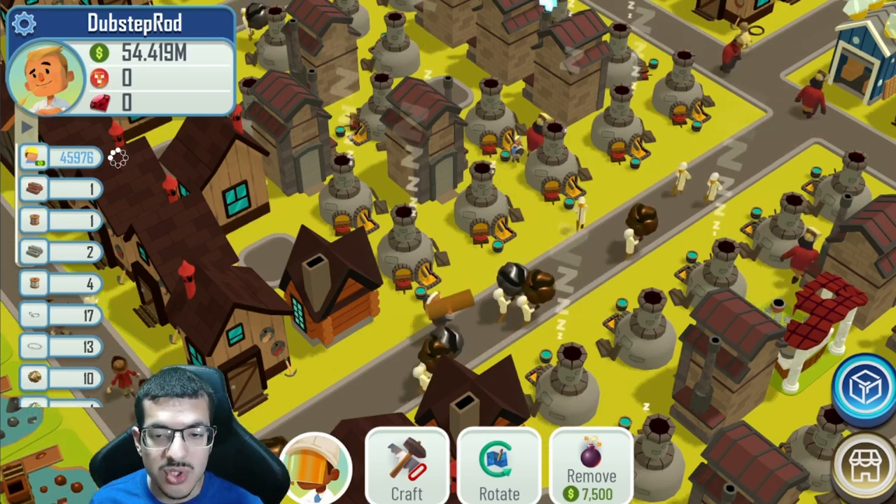
{"action": "left_click", "coordinate": [420, 280]}
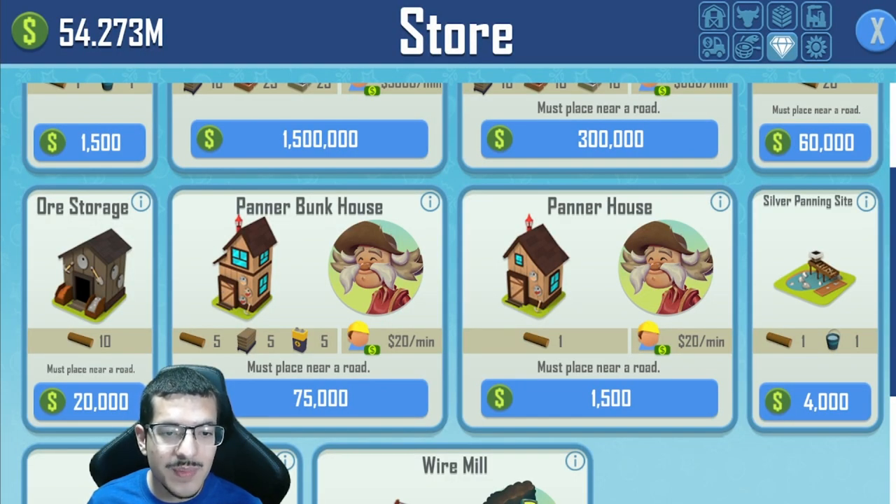
Show the Ore Storage's storage details and scroll through the store categories
{"action": "left_click", "coordinate": [90, 280]}
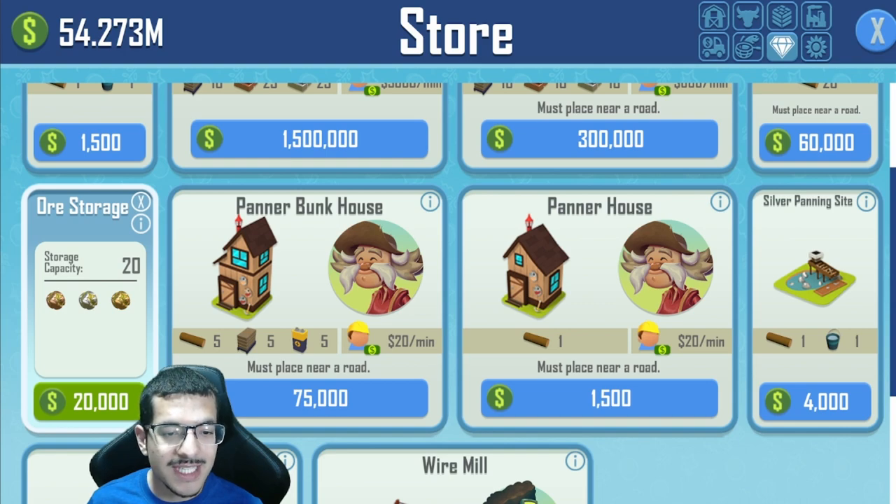
{"action": "scroll", "scroll_direction": "up", "scroll_amount": 3}
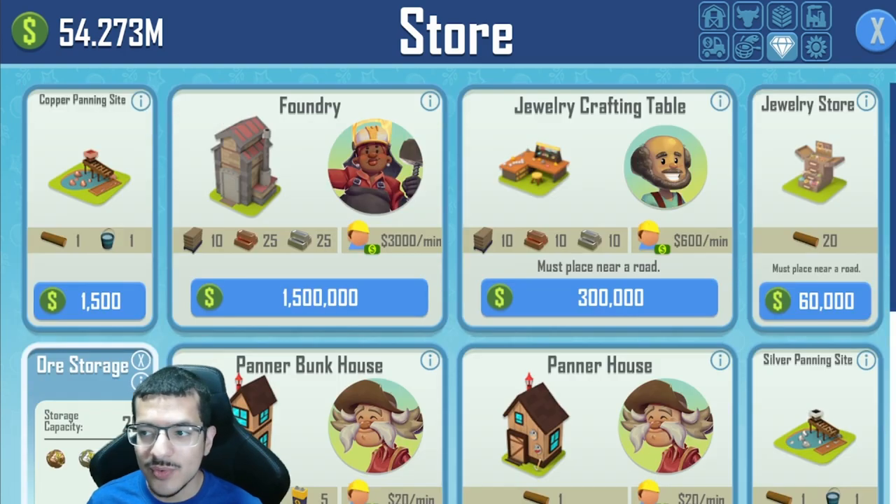
{"action": "scroll", "scroll_direction": "down", "scroll_amount": 3}
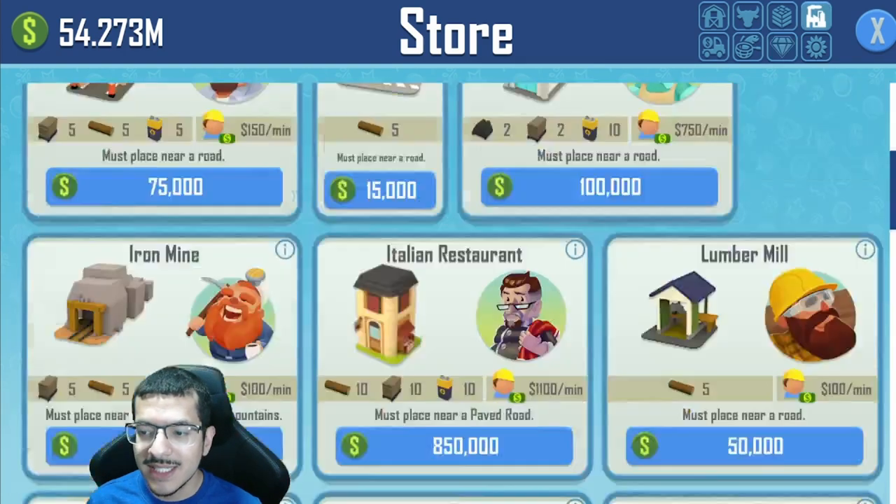
{"action": "scroll", "scroll_direction": "down", "scroll_amount": 3}
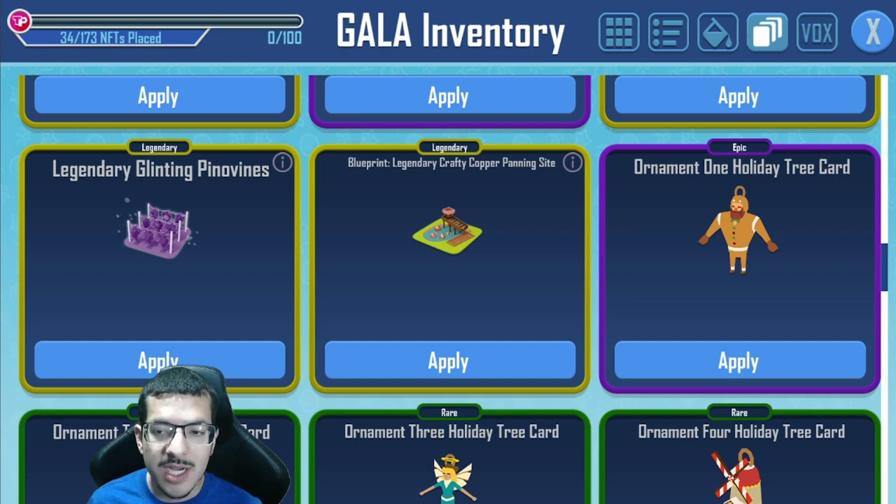
Close the GALA Inventory window to return to the copper panning sites
{"action": "left_click", "coordinate": [872, 33]}
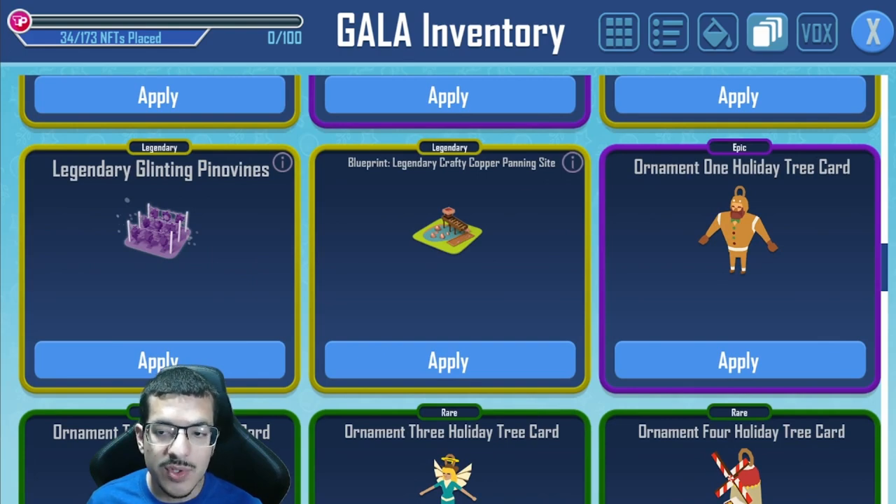
{"action": "left_click", "coordinate": [572, 162]}
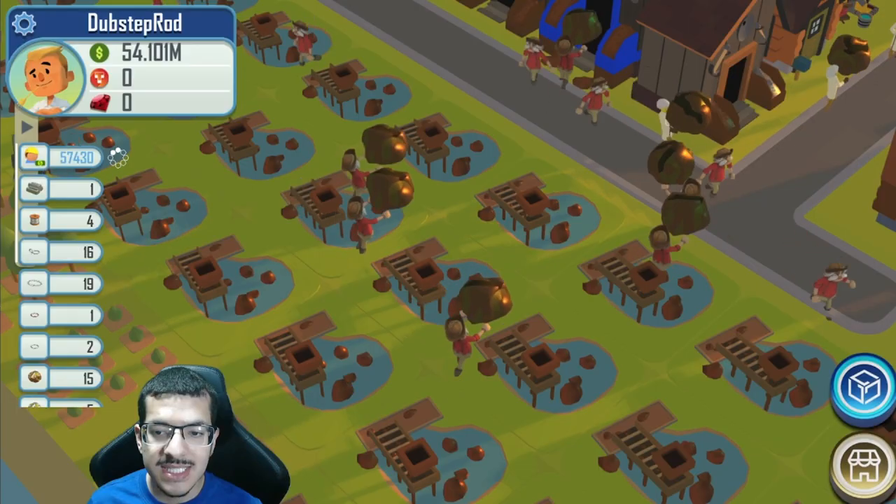
Check a copper panning site's Copper Ore details, then close the panel
{"action": "left_click", "coordinate": [441, 294]}
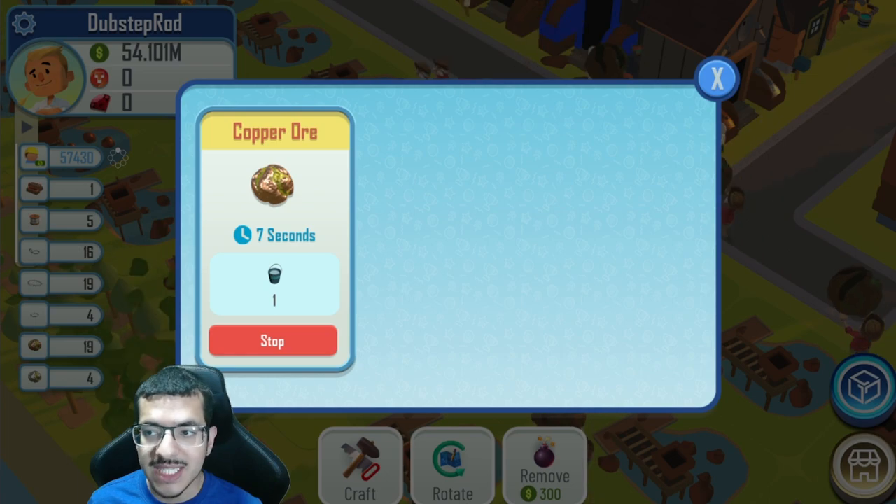
{"action": "left_click", "coordinate": [717, 78]}
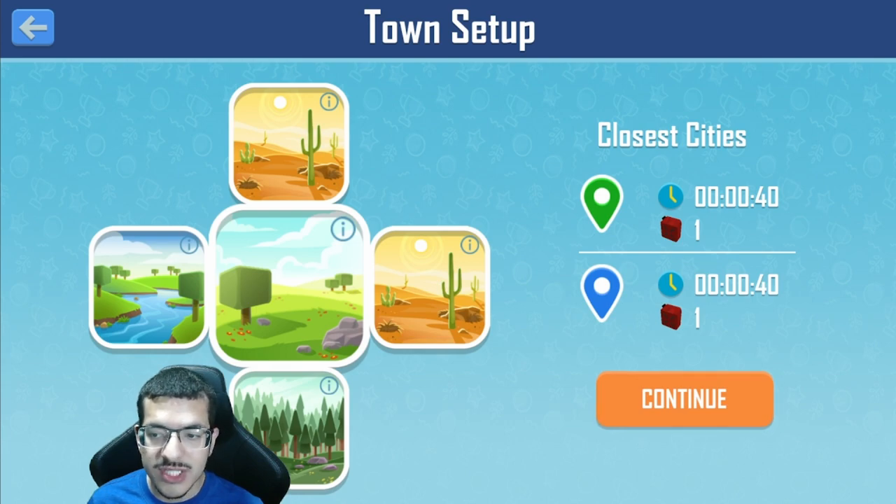
Confirm the new town setup and switch to the Town Star Playbook spreadsheet
{"action": "left_click", "coordinate": [684, 400]}
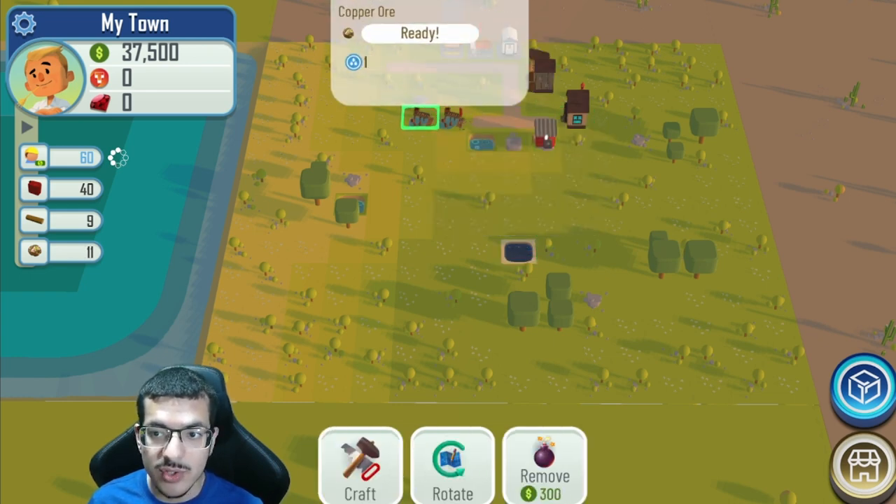
{"action": "left_click", "coordinate": [864, 462]}
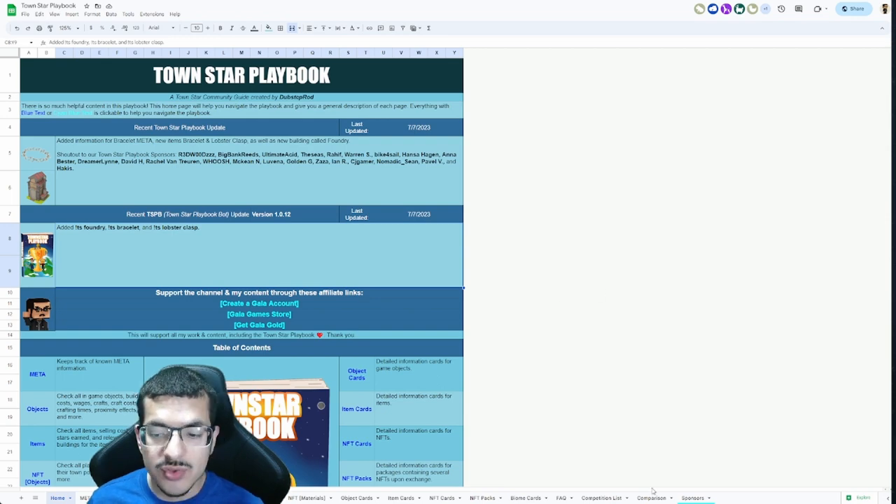
Enter 2400000 as Stars Per Hour on the Comparison sheet
{"action": "left_click", "coordinate": [652, 498]}
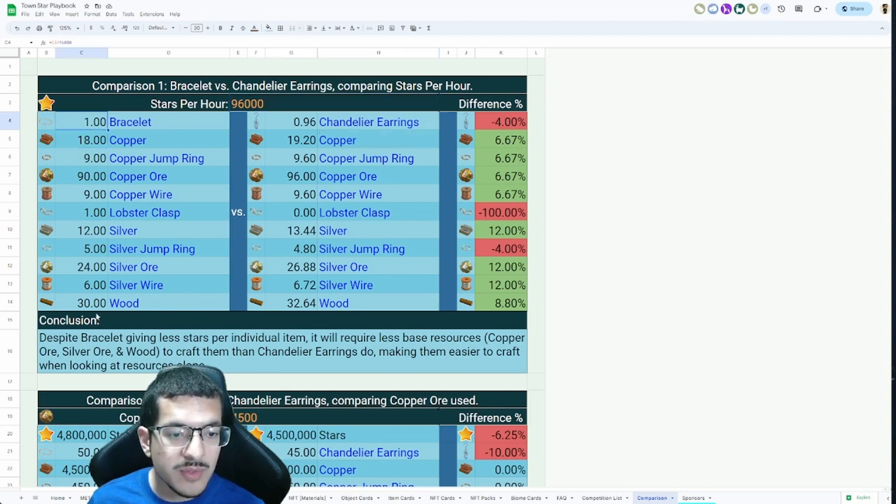
{"action": "type", "text": "1000"}
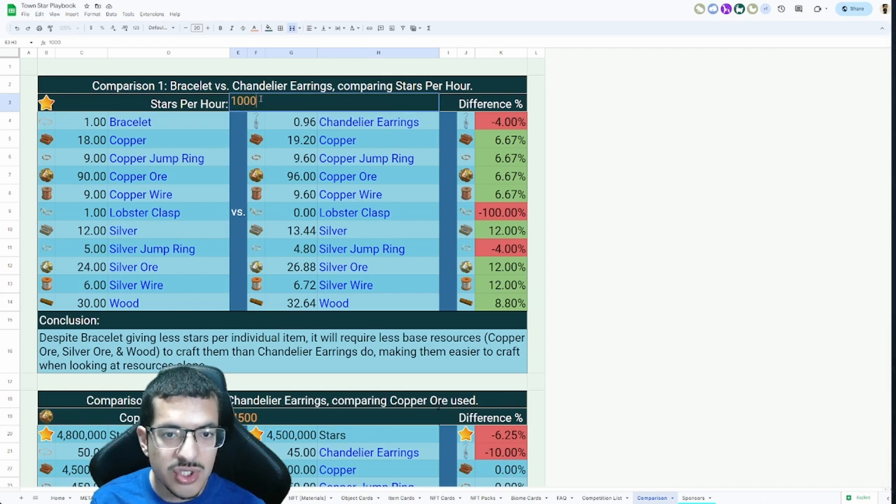
{"action": "type", "text": "100000"}
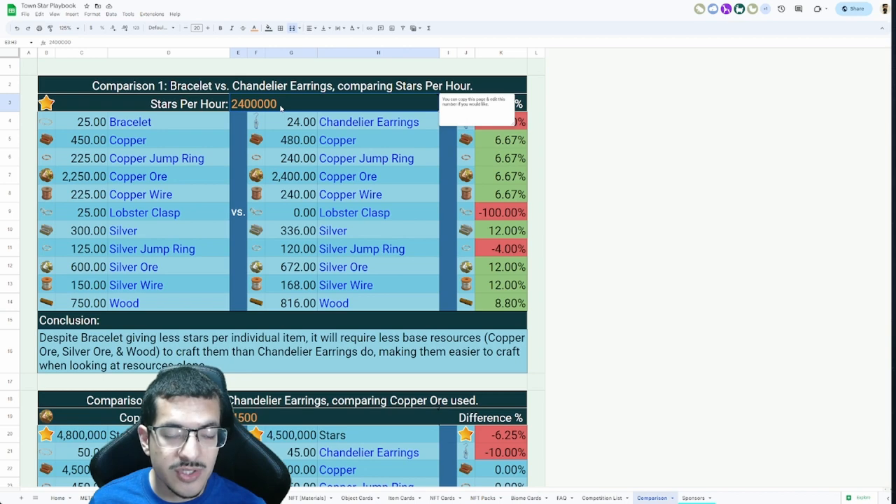
Inspect the Bracelet count, Chandelier Earrings count and Copper amount formulas
{"action": "left_click", "coordinate": [81, 122]}
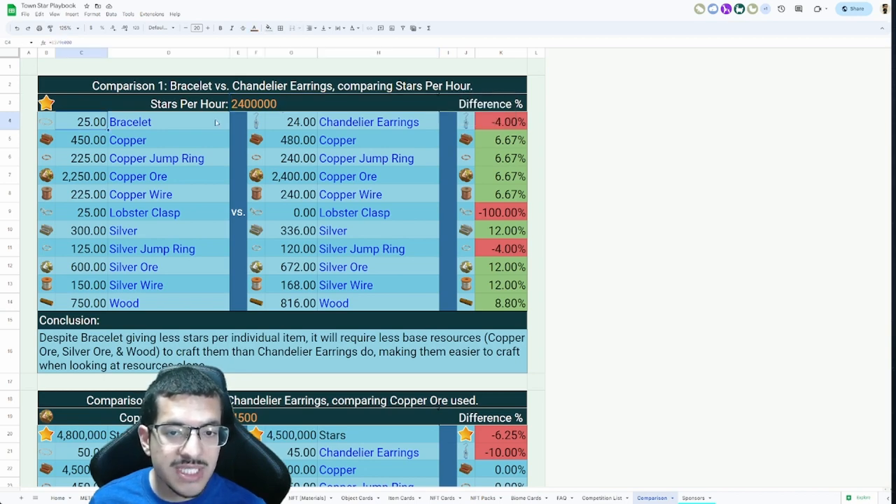
{"action": "left_click", "coordinate": [290, 121]}
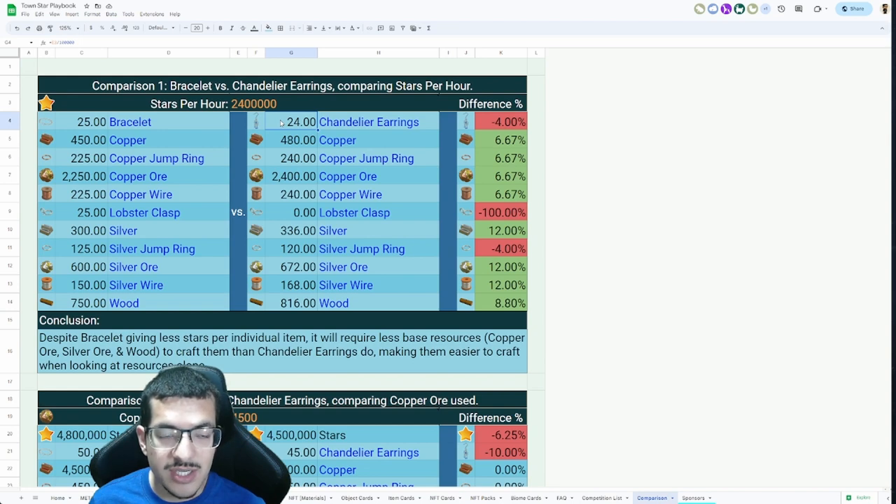
{"action": "left_click", "coordinate": [292, 140]}
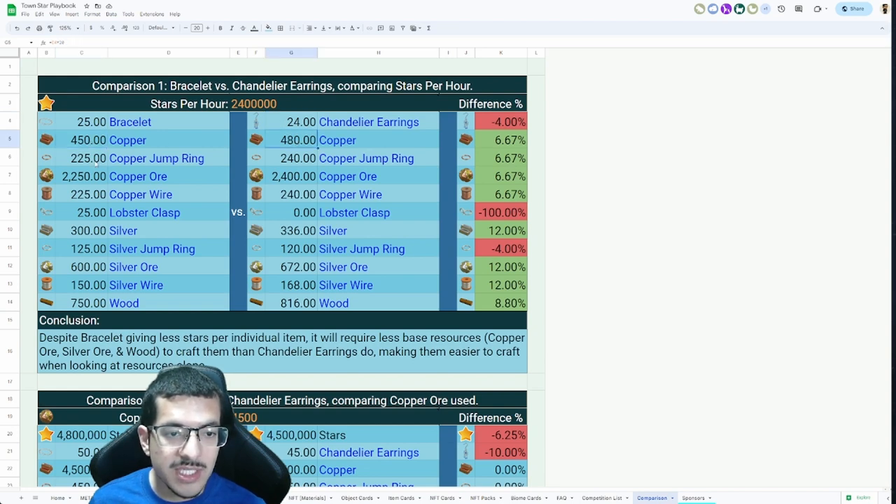
{"action": "left_click", "coordinate": [82, 176]}
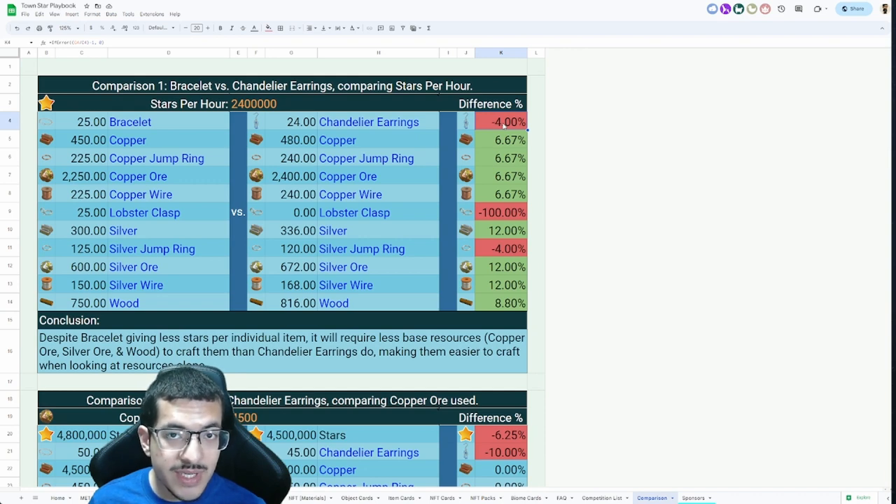
Review the Stars Per Hour note, Copper Wire and Wood difference percentages, and the conclusion
{"action": "left_click", "coordinate": [46, 122]}
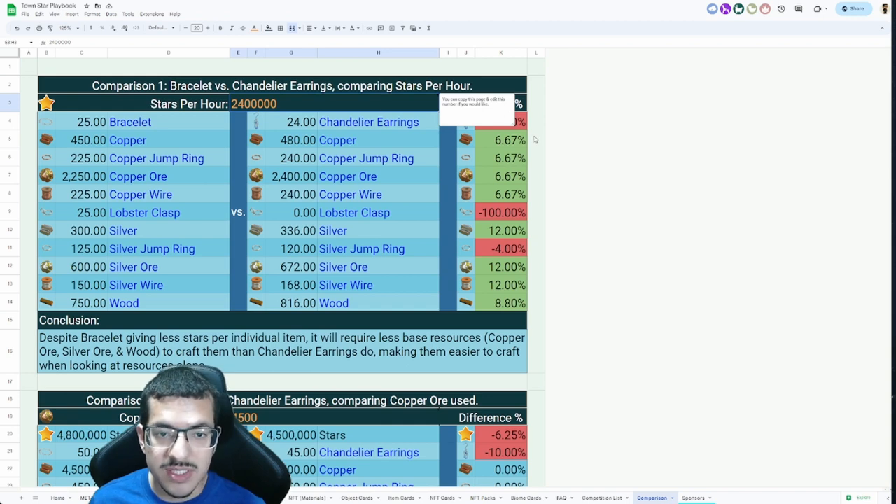
{"action": "left_click", "coordinate": [501, 194]}
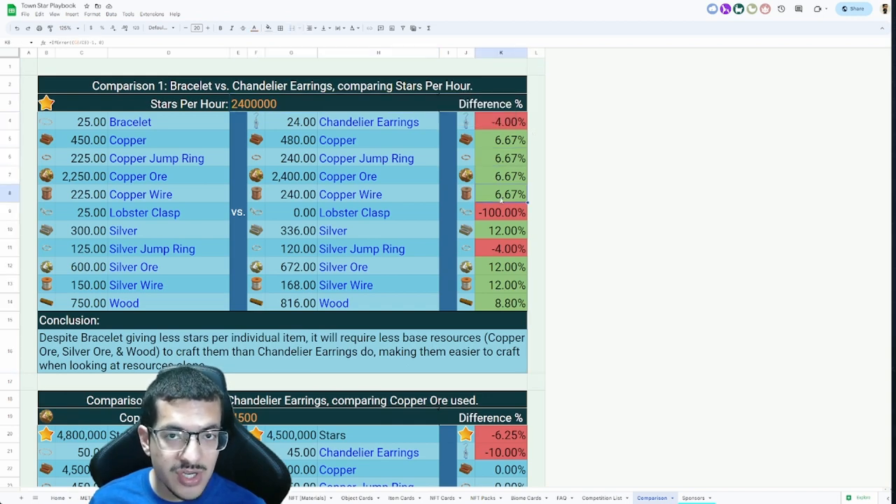
{"action": "left_click", "coordinate": [500, 267]}
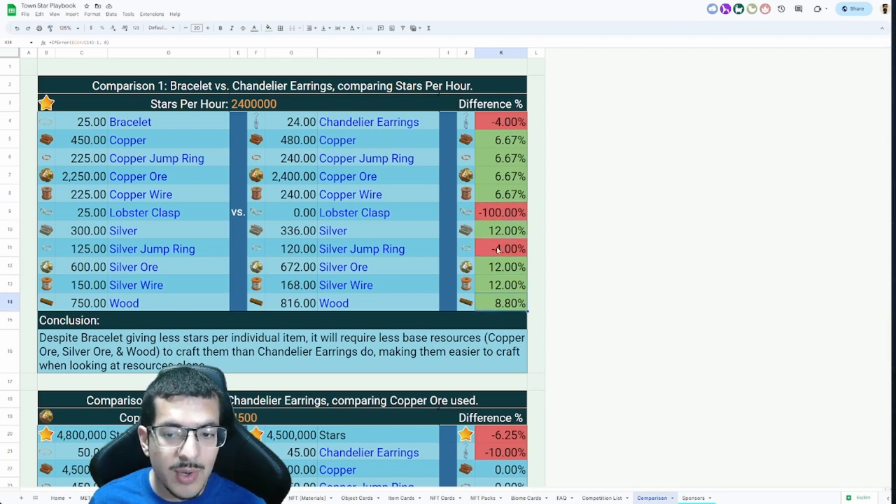
{"action": "left_click", "coordinate": [500, 248]}
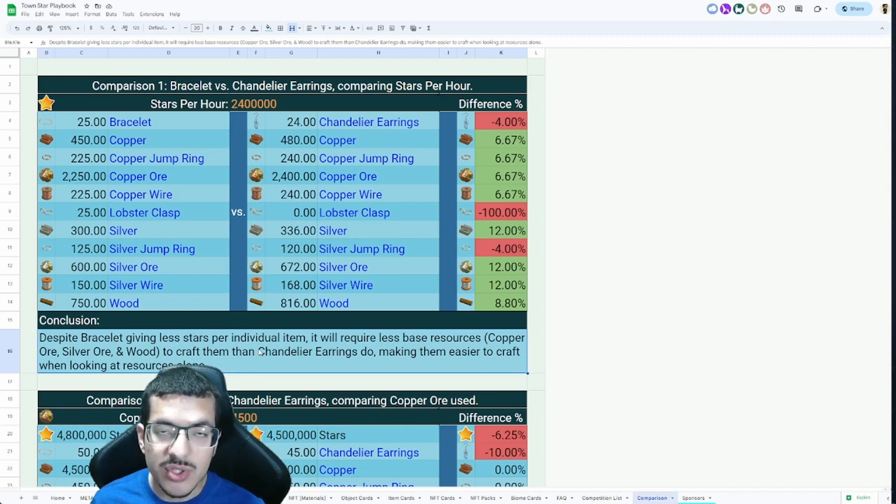
{"action": "mouse_move", "coordinate": [304, 326]}
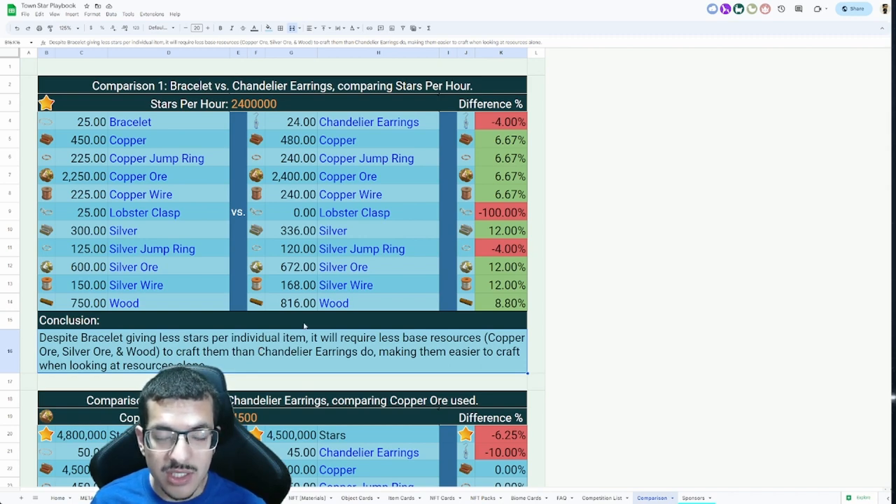
{"action": "scroll", "scroll_direction": "down", "scroll_amount": 3}
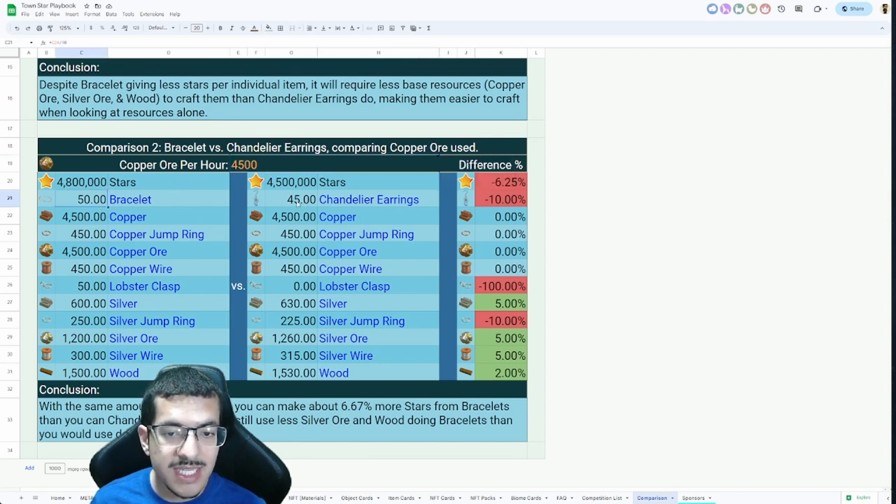
{"action": "left_click", "coordinate": [291, 199]}
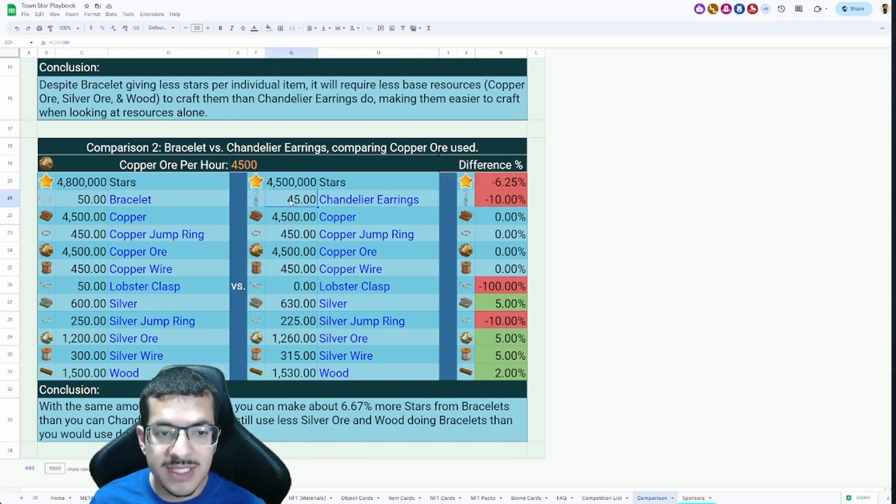
{"action": "left_click", "coordinate": [500, 182]}
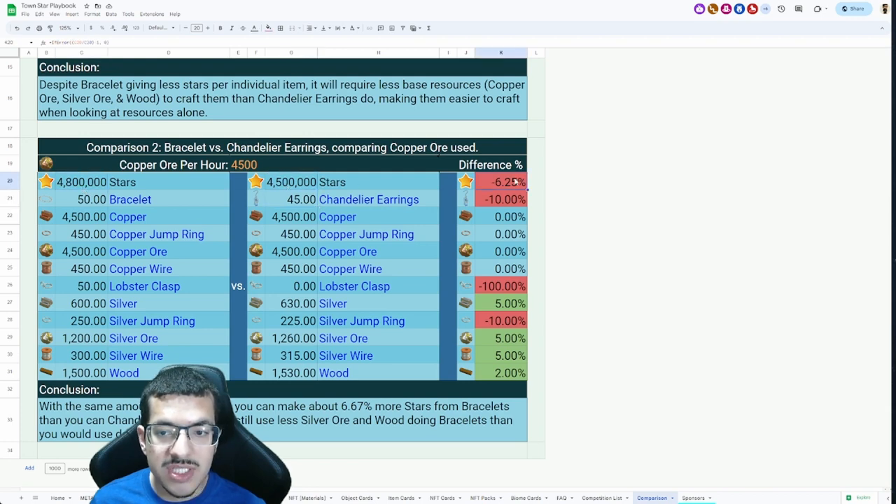
{"action": "left_click", "coordinate": [80, 182]}
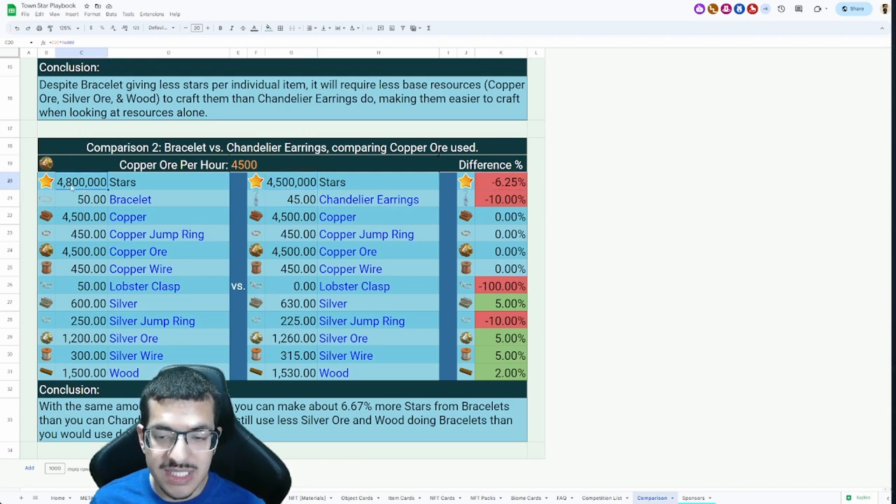
{"action": "left_click", "coordinate": [500, 234]}
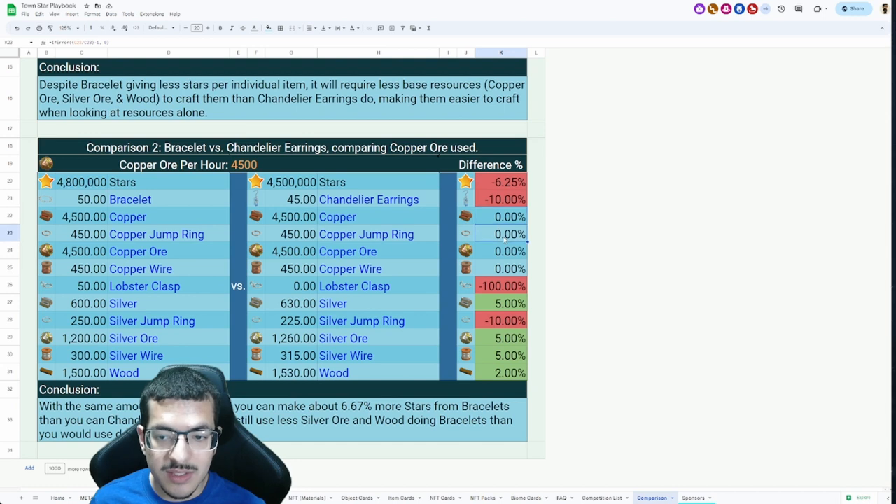
{"action": "left_click", "coordinate": [290, 216]}
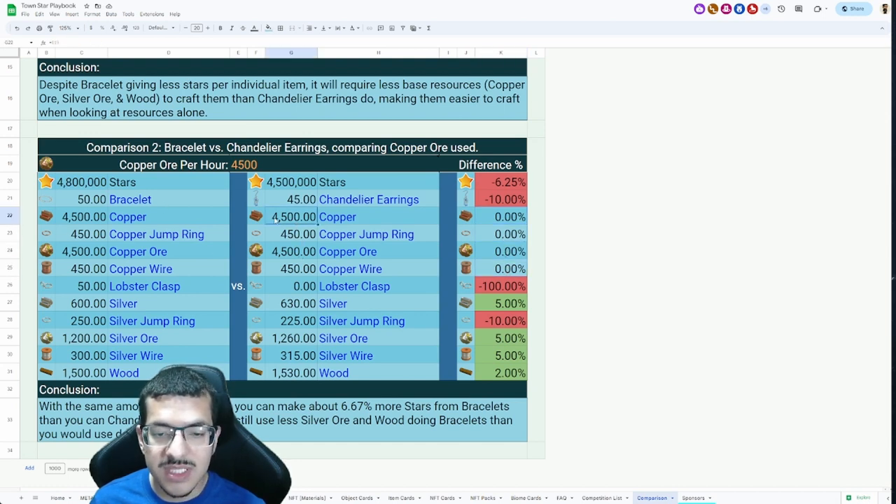
{"action": "left_click", "coordinate": [501, 268]}
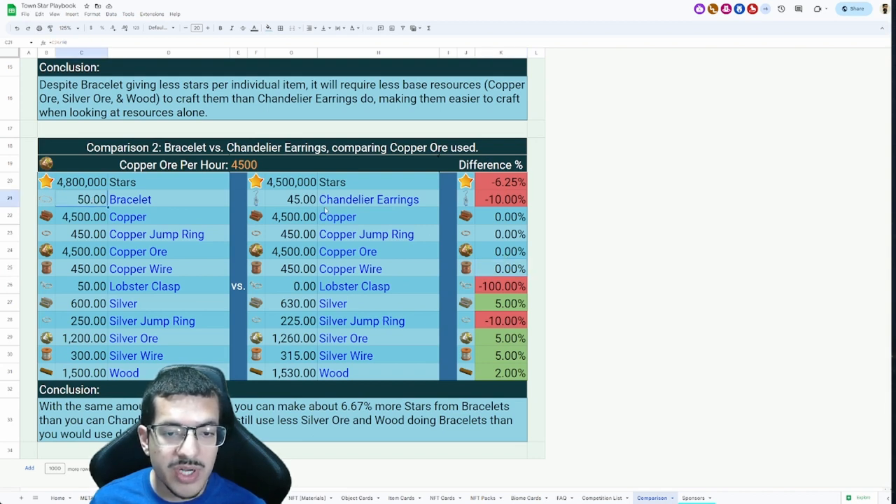
{"action": "left_click", "coordinate": [291, 199]}
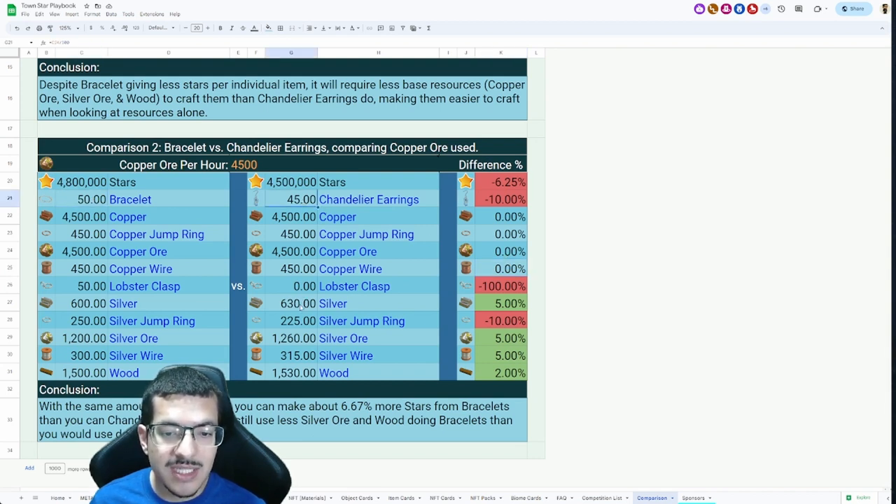
{"action": "left_click", "coordinate": [291, 304]}
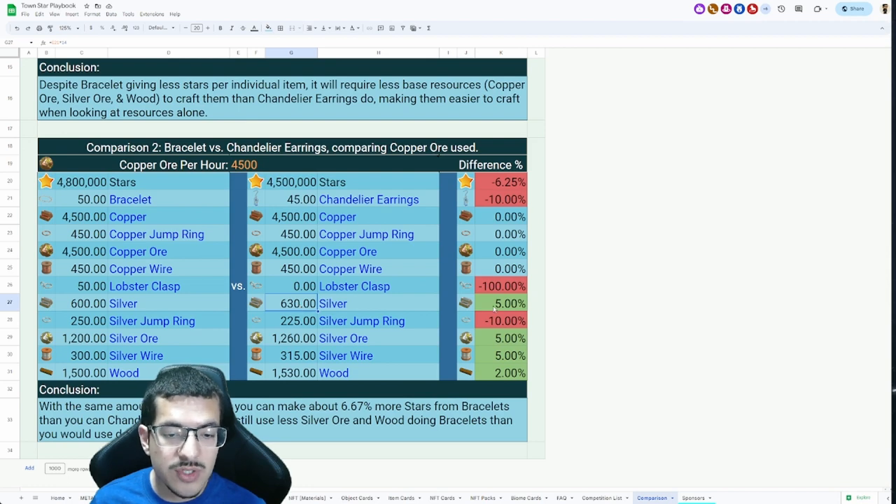
{"action": "left_click", "coordinate": [292, 373]}
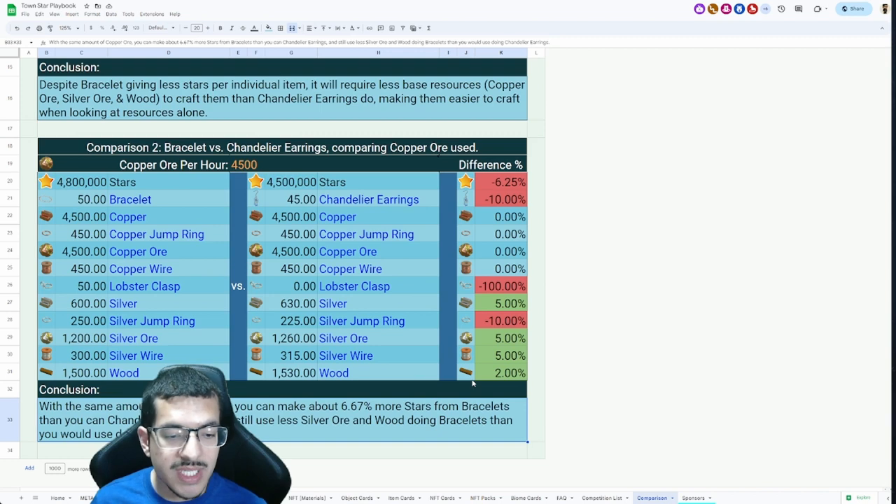
{"action": "left_click", "coordinate": [465, 371]}
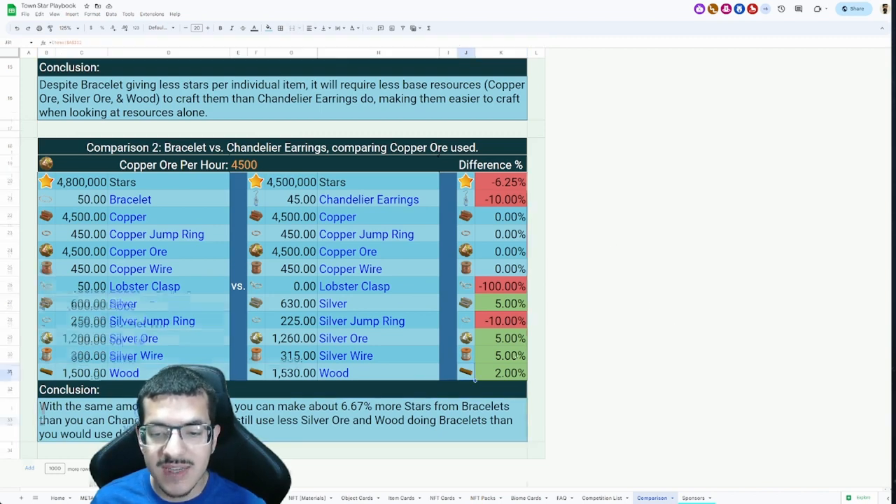
{"action": "scroll", "scroll_direction": "down", "scroll_amount": 3}
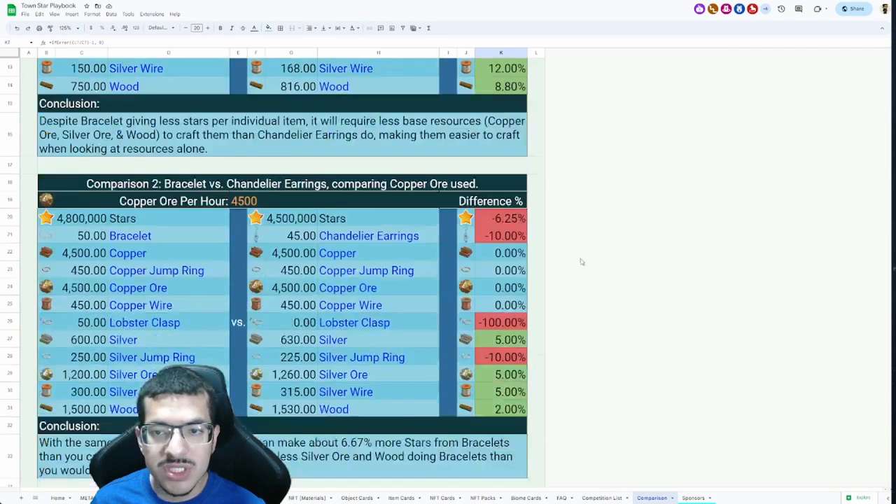
{"action": "scroll", "scroll_direction": "down", "scroll_amount": 3}
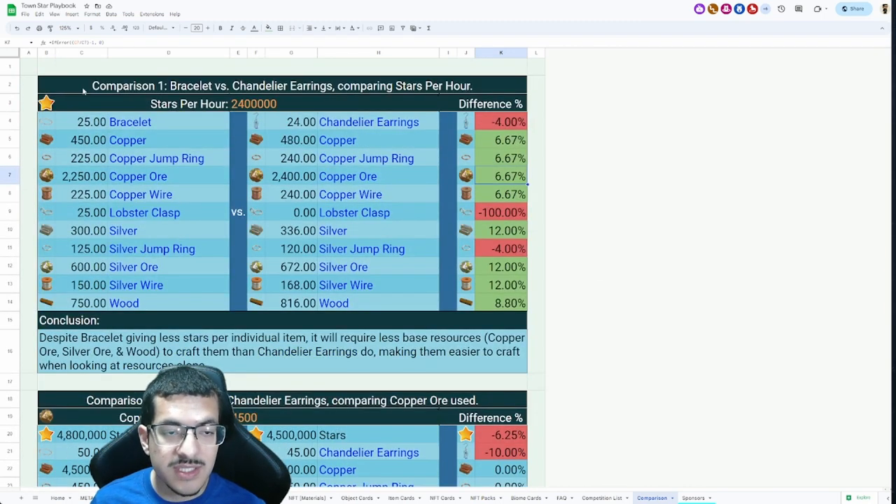
{"action": "left_click", "coordinate": [280, 103]}
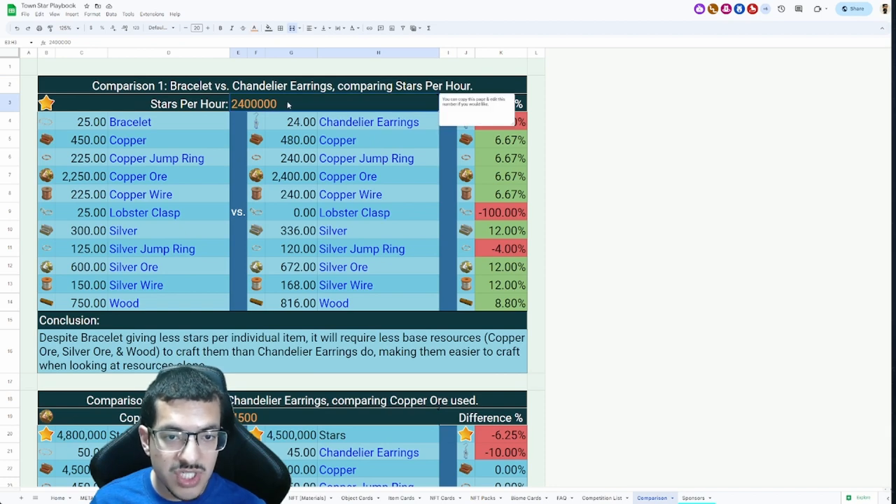
{"action": "mouse_move", "coordinate": [511, 170]}
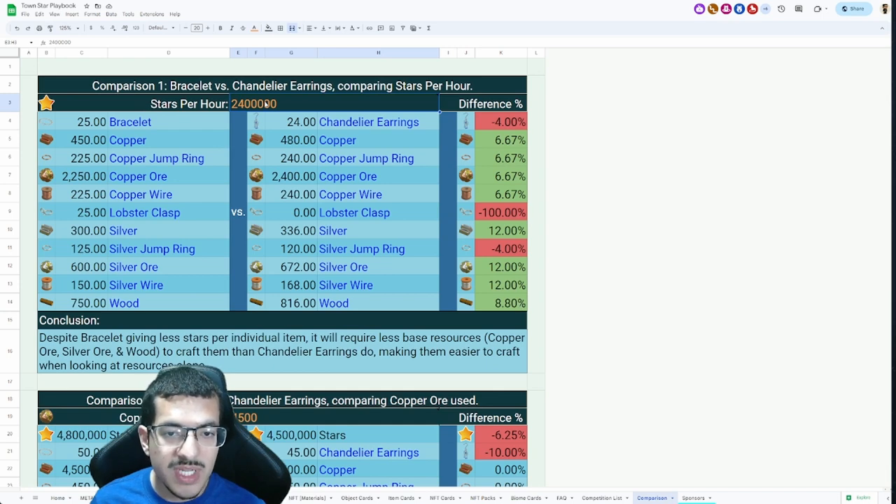
Enter 100000 for Stars Per Hour and 100 for Comparison 2's Copper Ore Per Hour
{"action": "type", "text": "100000"}
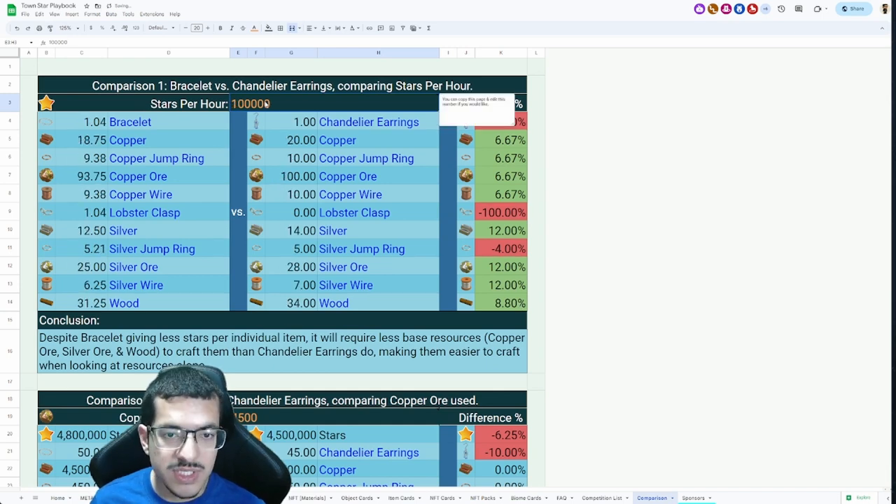
{"action": "scroll", "scroll_direction": "down", "scroll_amount": 3}
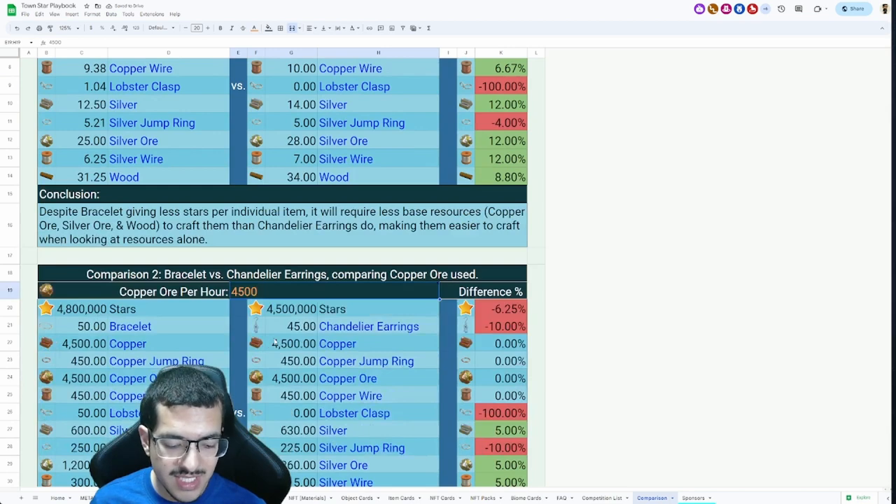
{"action": "type", "text": "100"}
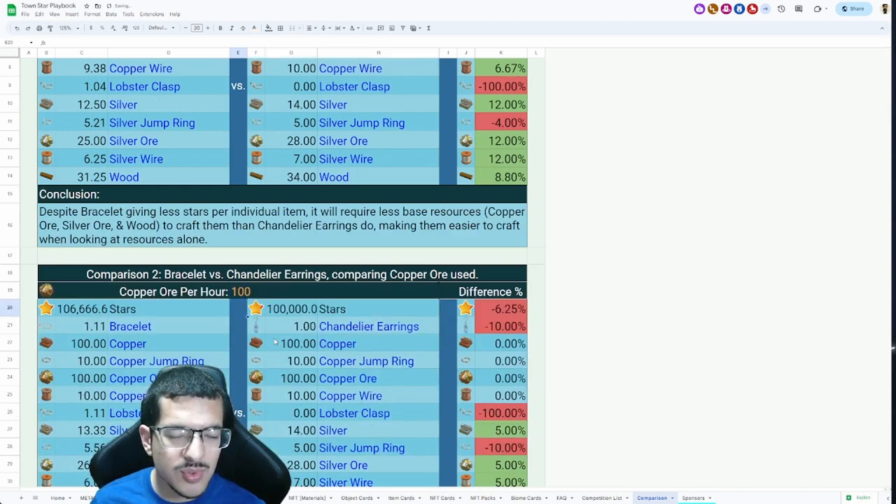
{"action": "scroll", "scroll_direction": "down", "scroll_amount": 3}
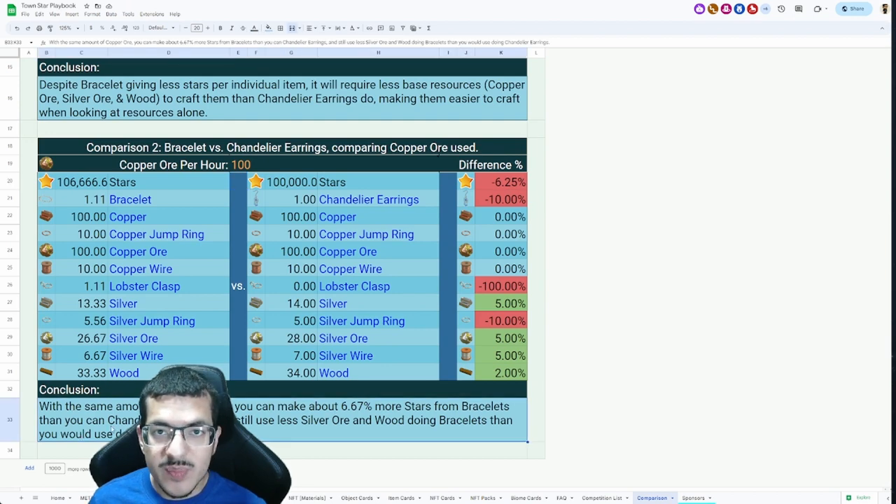
{"action": "mouse_move", "coordinate": [546, 322]}
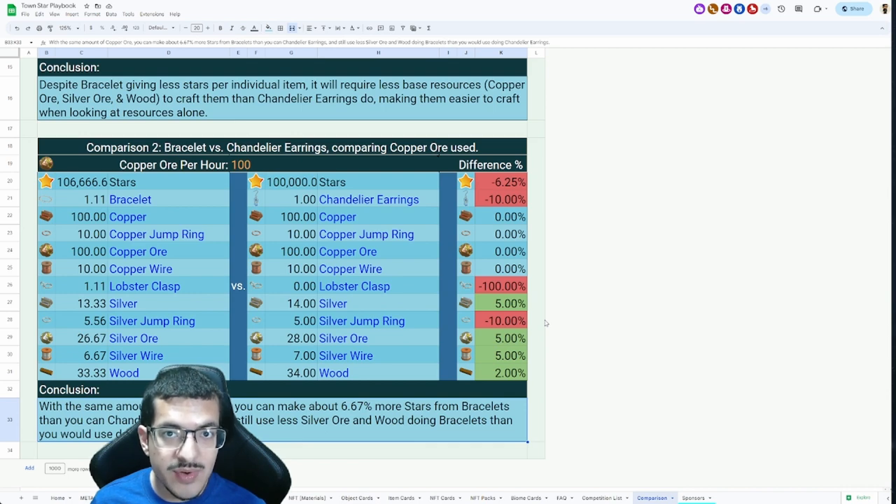
{"action": "mouse_move", "coordinate": [570, 348]}
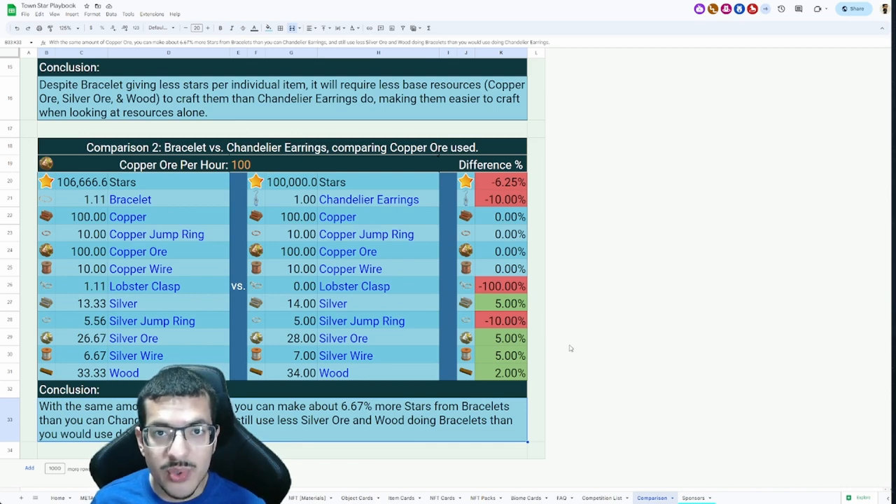